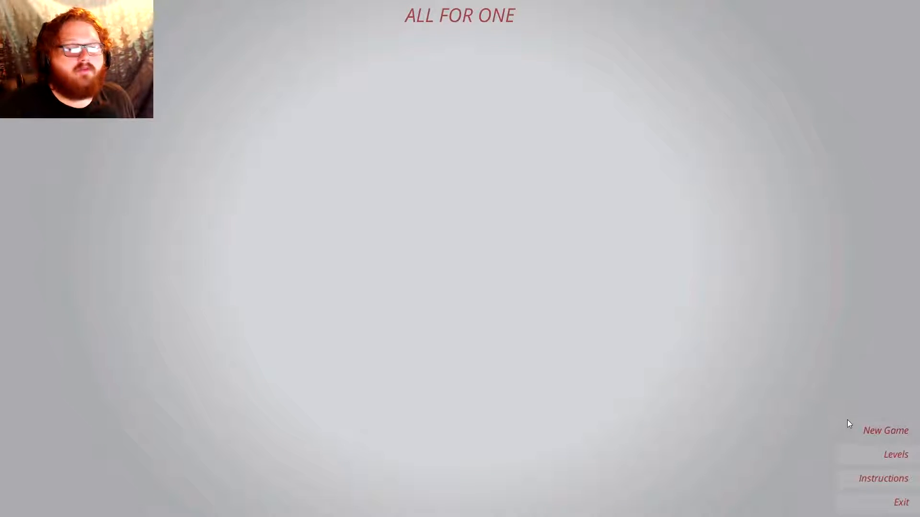
Start a new game, win the first level and move on to the instructions screen
{"action": "left_click", "coordinate": [885, 430]}
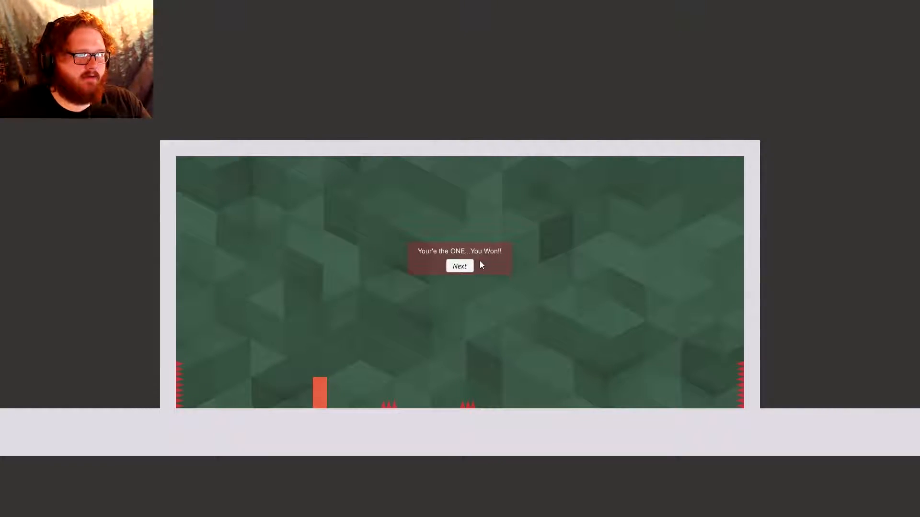
{"action": "left_click", "coordinate": [459, 265]}
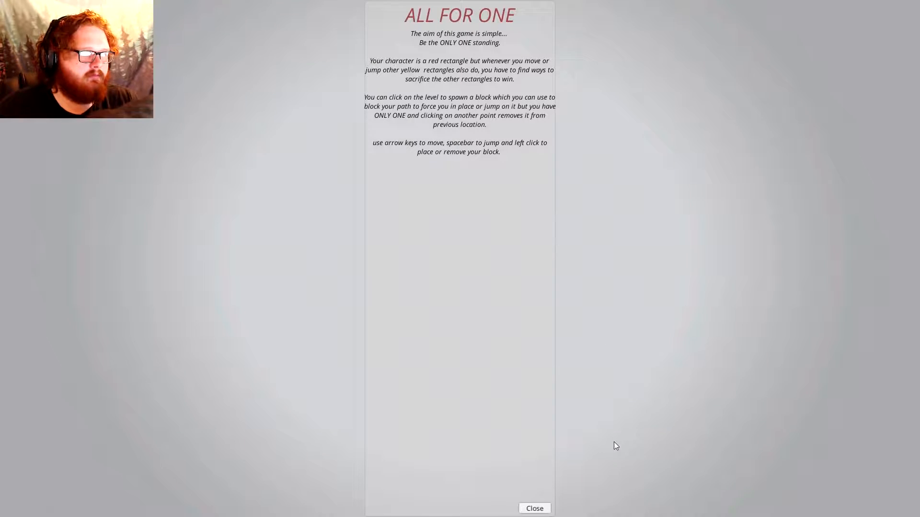
Close the instructions and start a fresh game, playing until the attempt ends in death
{"action": "left_click", "coordinate": [533, 508]}
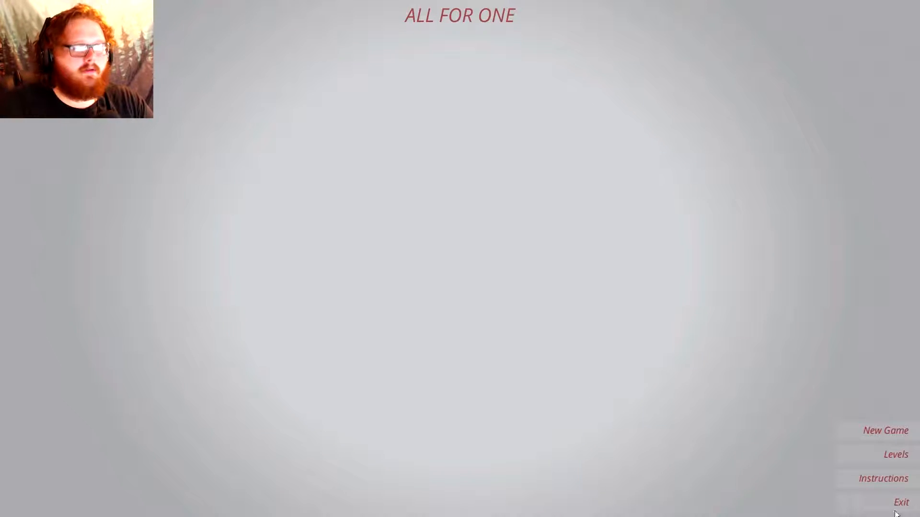
{"action": "left_click", "coordinate": [886, 431]}
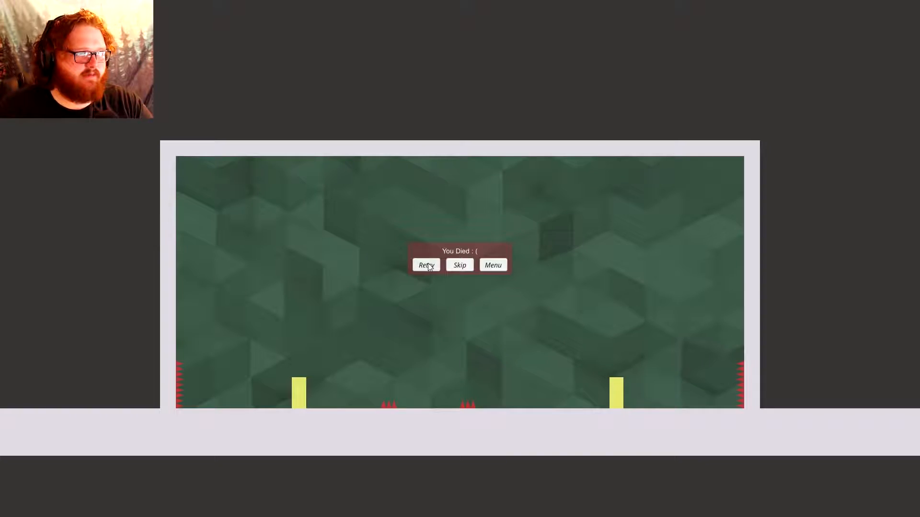
Retry and win the level, then advance and clear the two-tier spiked level
{"action": "left_click", "coordinate": [426, 265]}
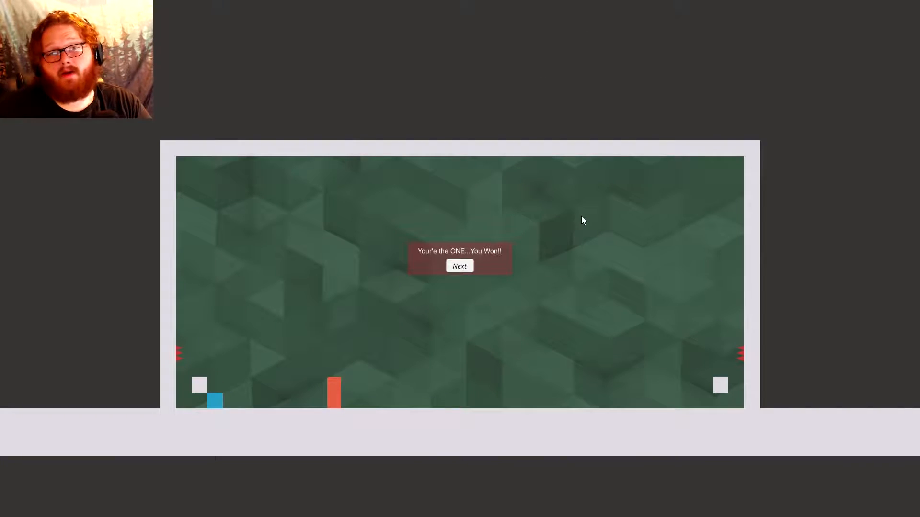
{"action": "mouse_move", "coordinate": [508, 297]}
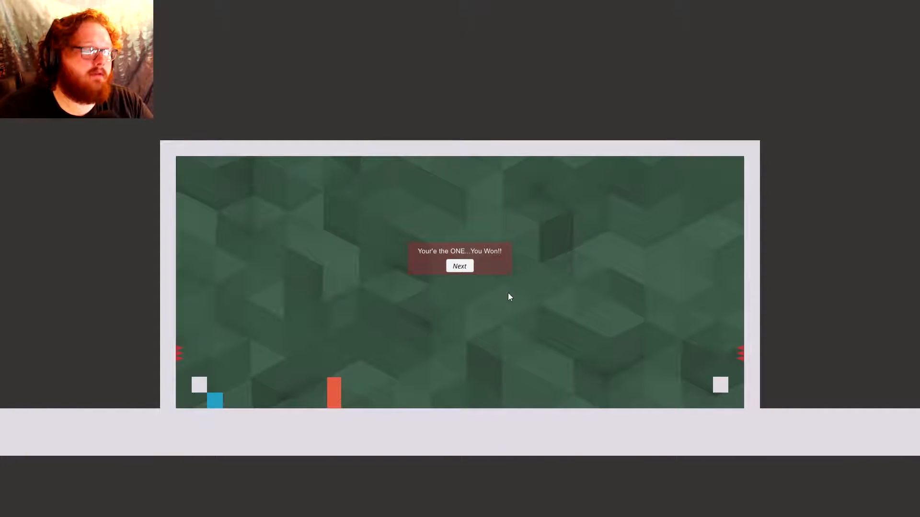
{"action": "left_click", "coordinate": [459, 266]}
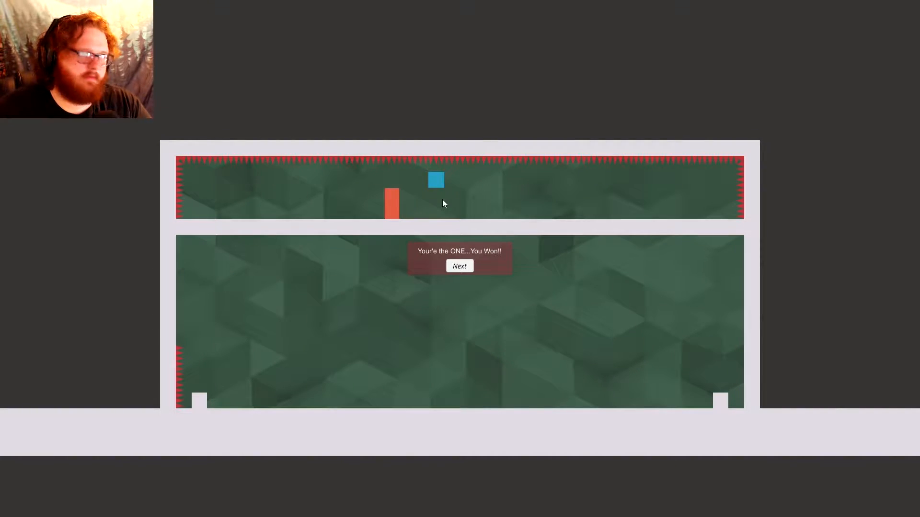
Advance to the staircase-block level and win it with the red rectangle standing alone
{"action": "left_click", "coordinate": [459, 266]}
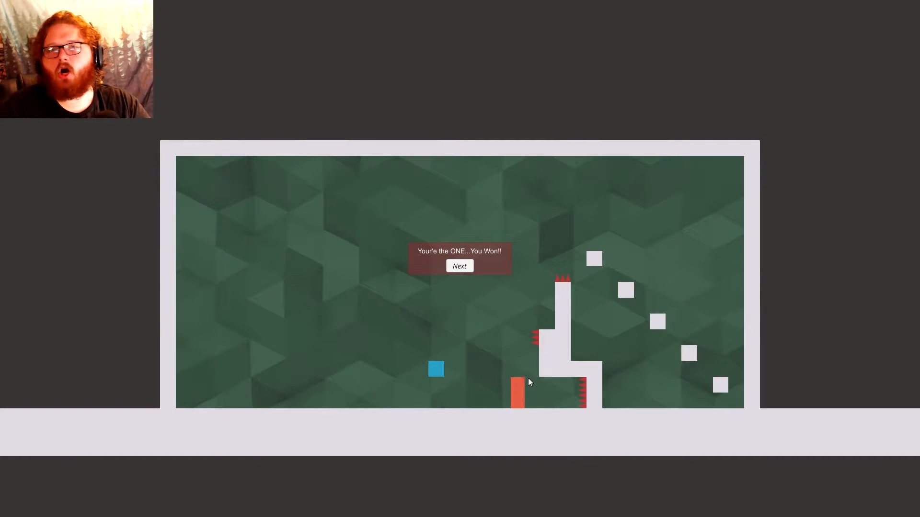
Attempt the tall-pillar level, retry after dying, and die again on the spiked-ledge level
{"action": "left_click", "coordinate": [459, 265]}
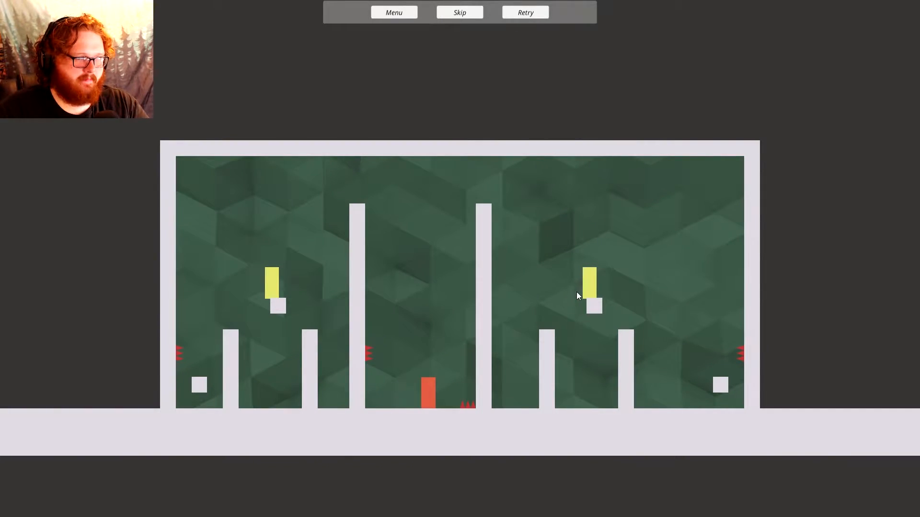
{"action": "mouse_move", "coordinate": [329, 296]}
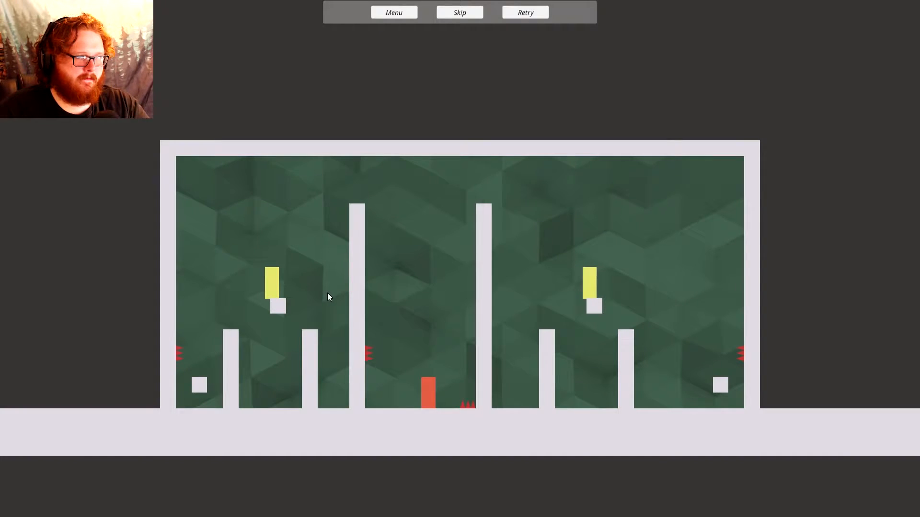
{"action": "mouse_move", "coordinate": [574, 298]}
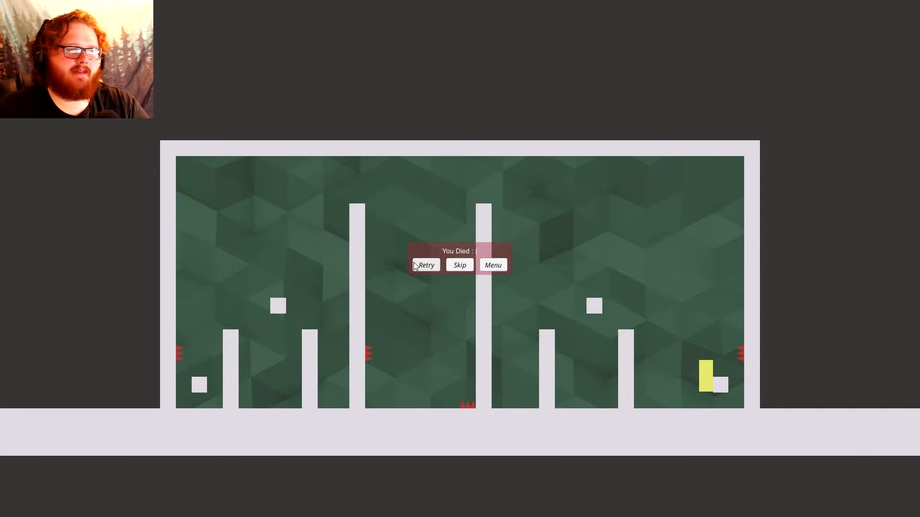
{"action": "left_click", "coordinate": [426, 265]}
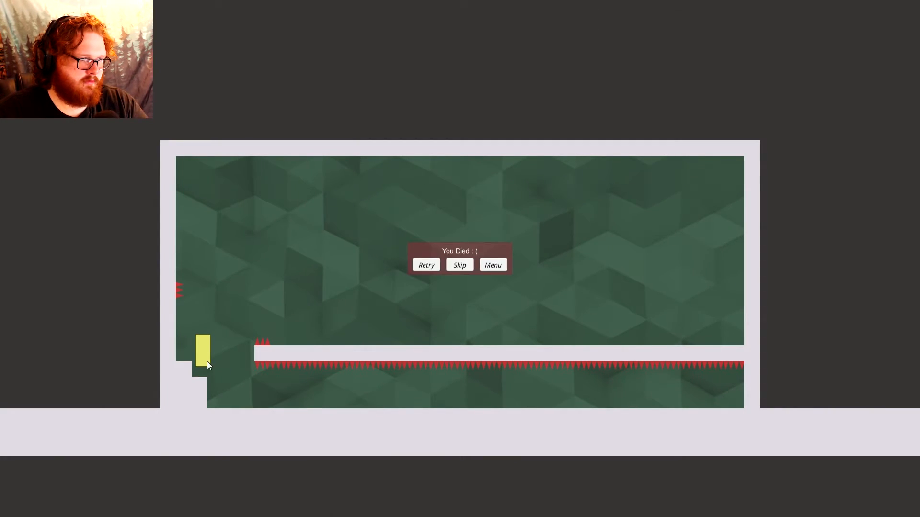
Retry and win the pillars-and-spikes level as the only rectangle left
{"action": "left_click", "coordinate": [425, 265]}
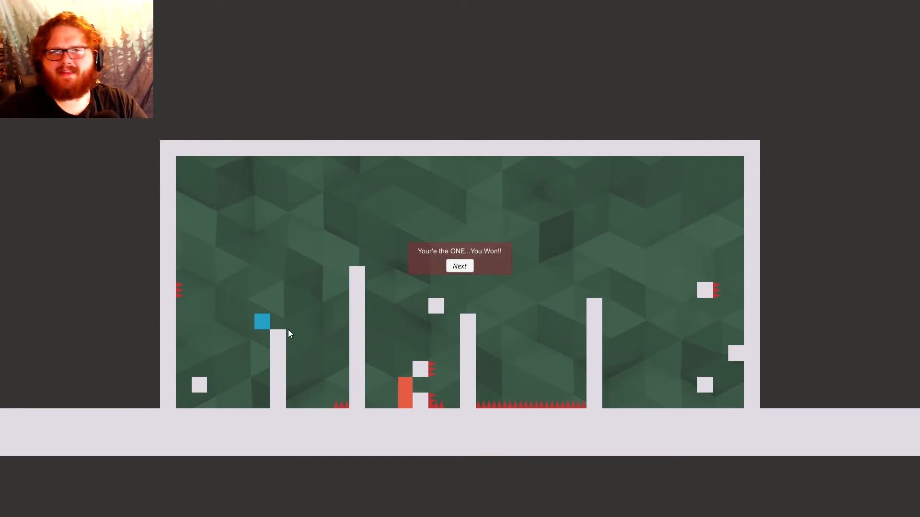
Win the bare spiked-wall level, return to the menu and load the pillars-and-spikes level again
{"action": "left_click", "coordinate": [459, 266]}
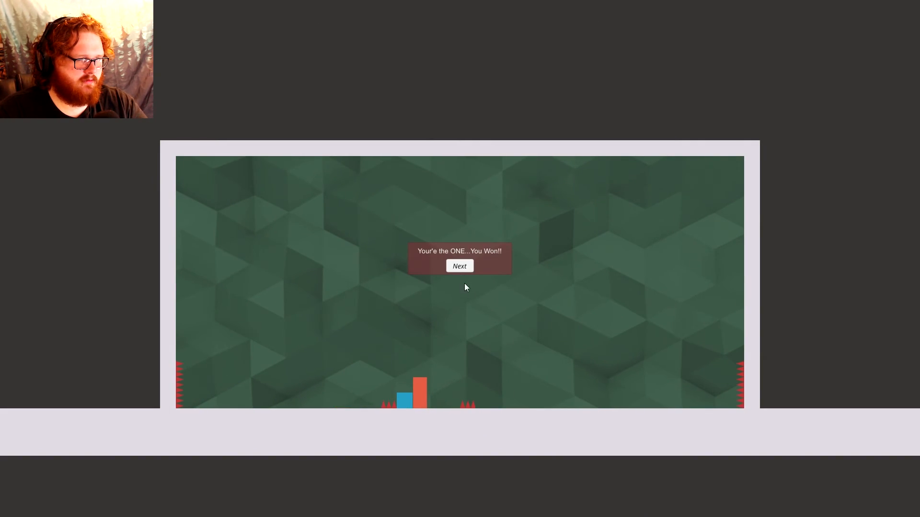
{"action": "left_click", "coordinate": [459, 265]}
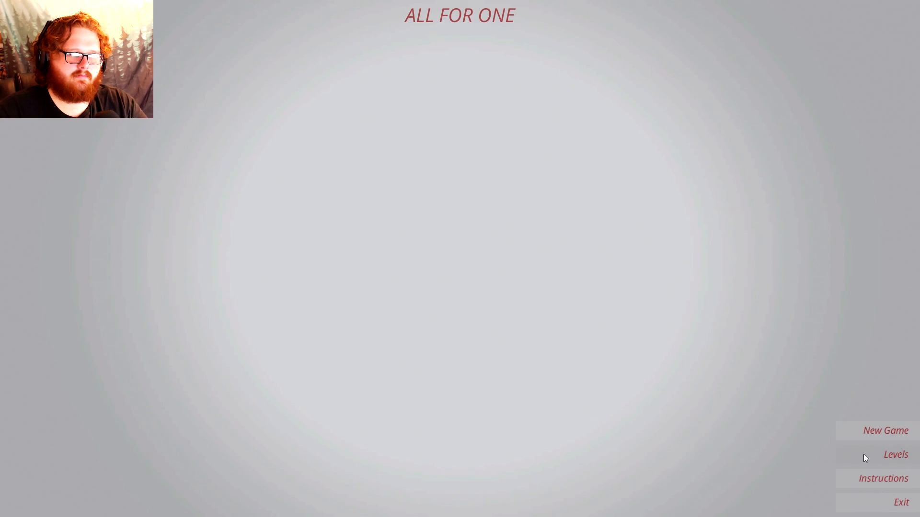
{"action": "left_click", "coordinate": [885, 430]}
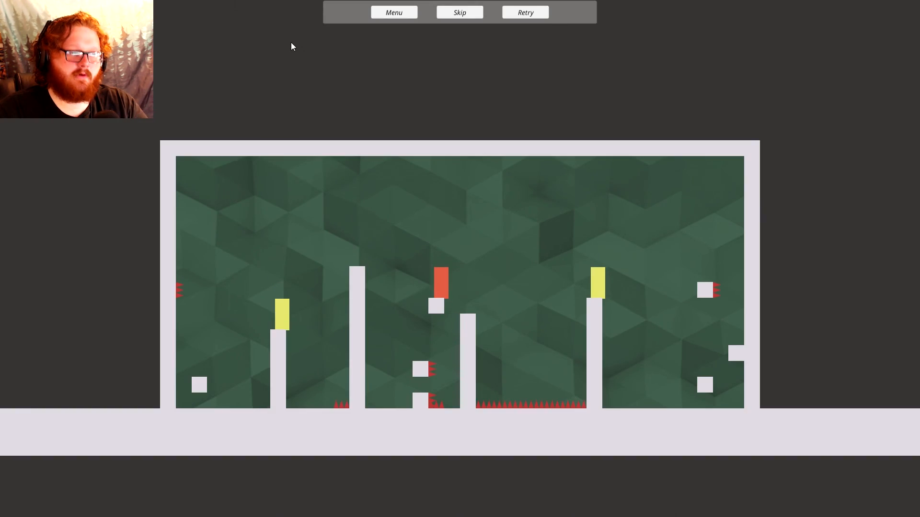